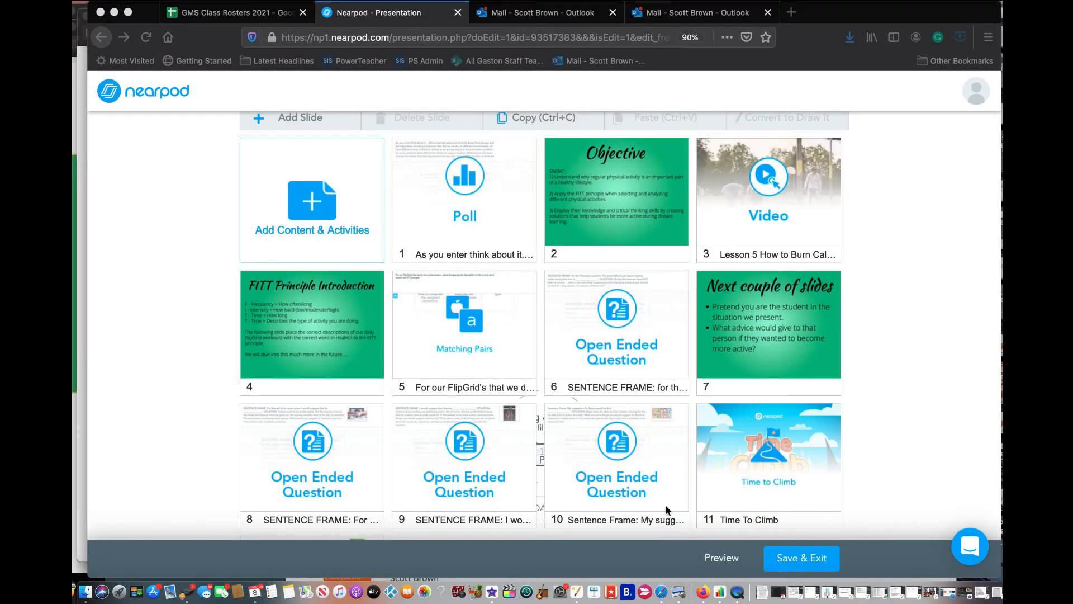
- Open the Add Content & Activities chooser from the lesson page
scroll("down", 3)
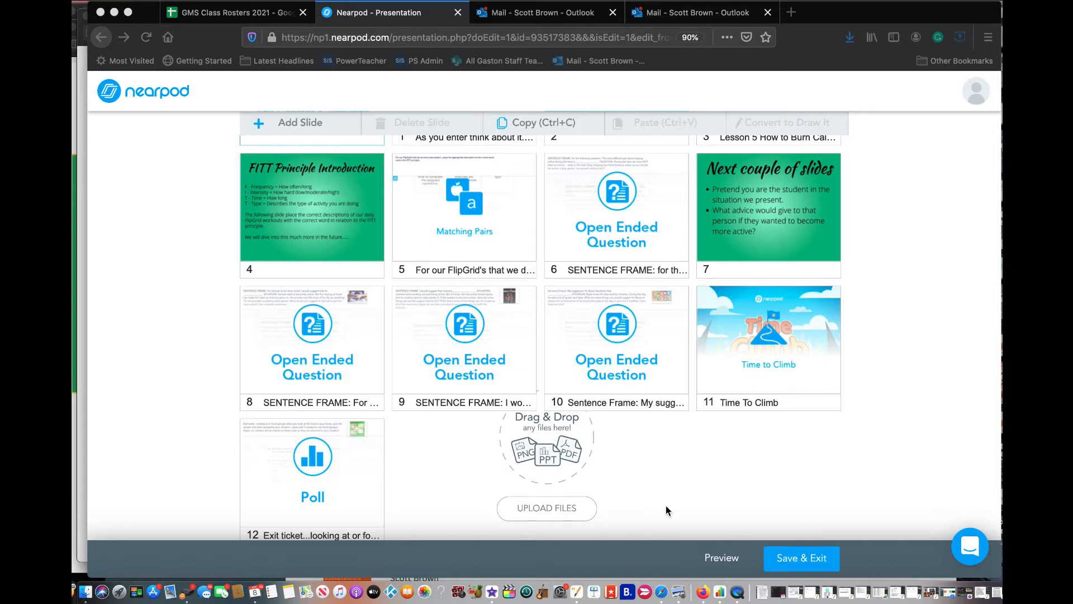
scroll("up", 3)
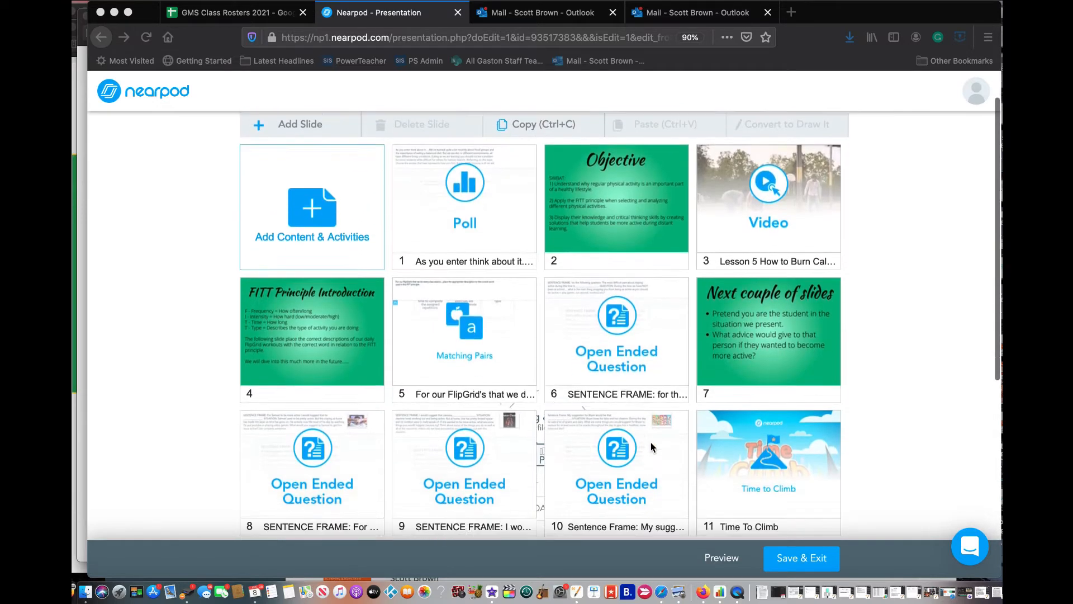
scroll("down", 3)
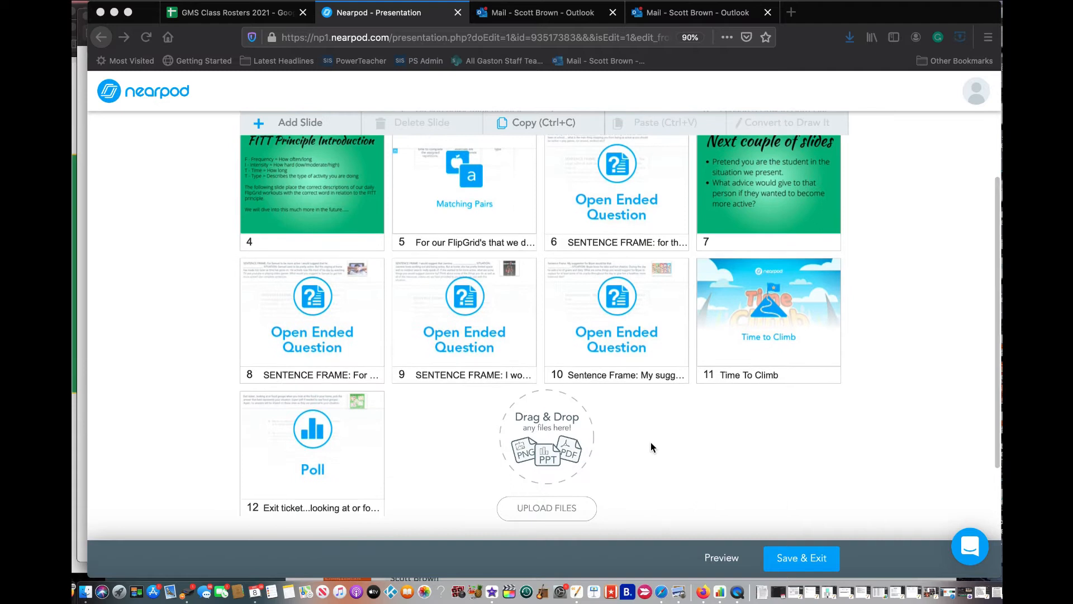
mouse_move(734, 266)
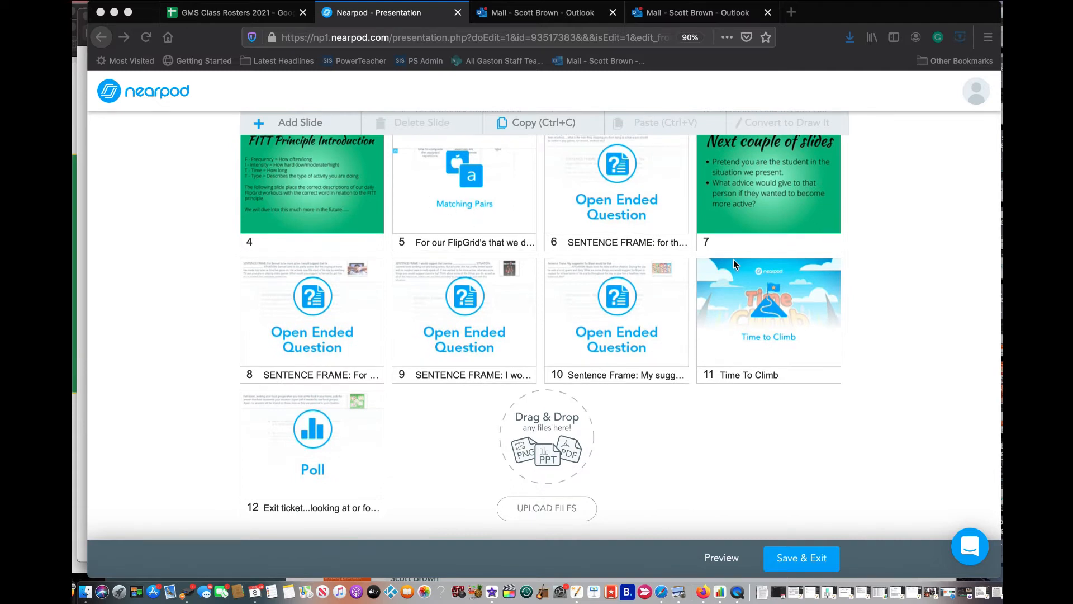
mouse_move(527, 230)
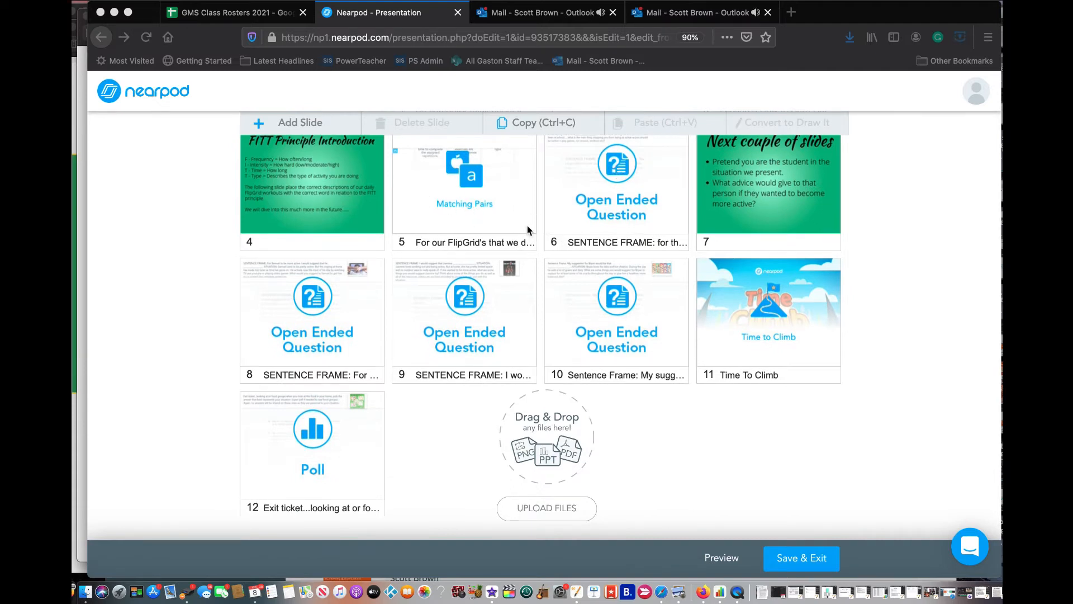
mouse_move(767, 201)
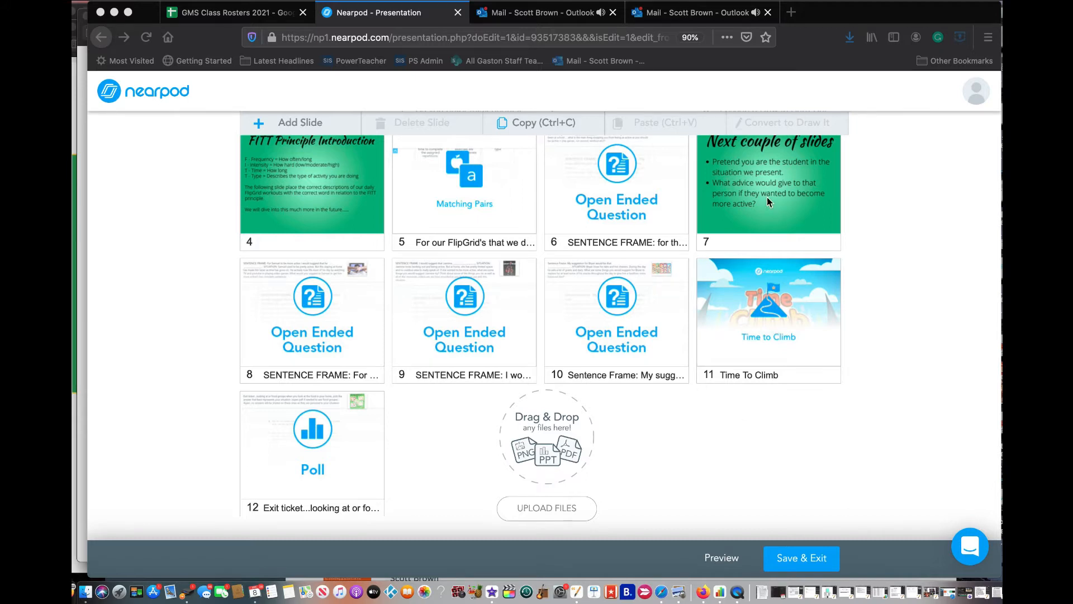
mouse_move(788, 308)
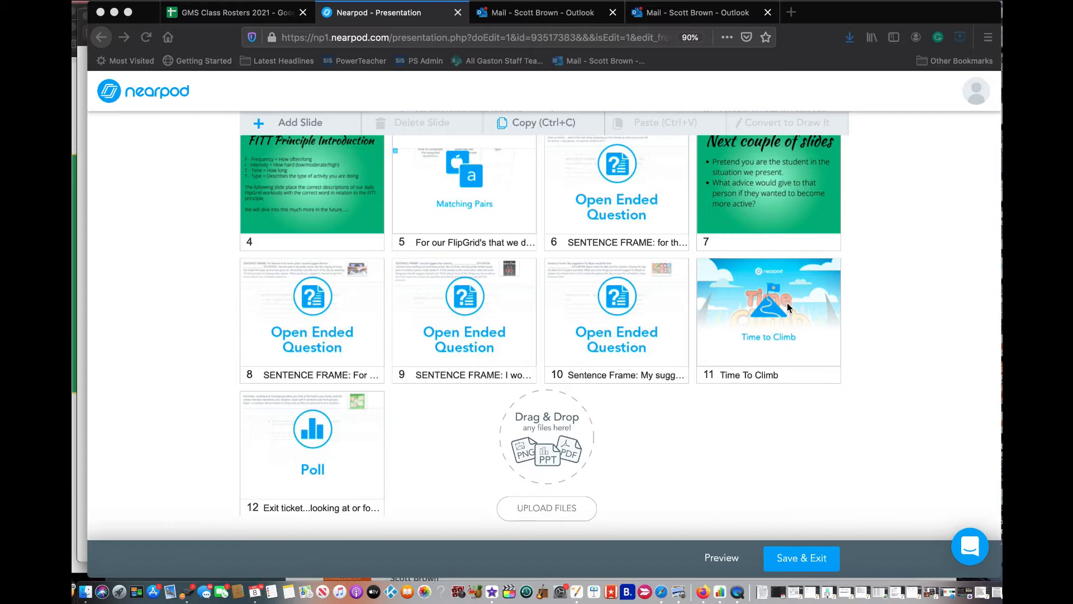
scroll("up", 3)
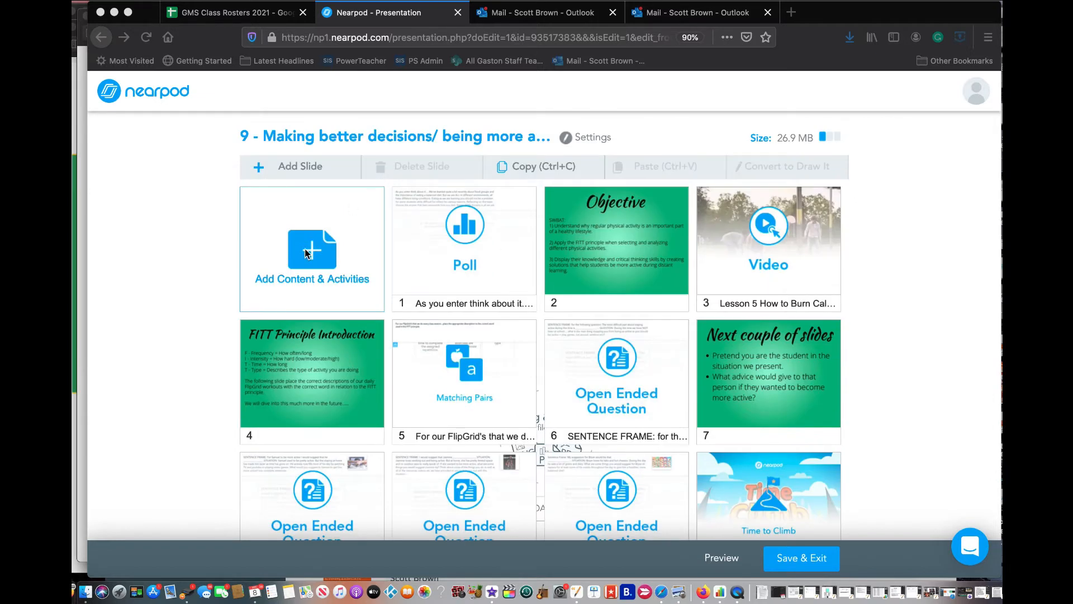
left_click(312, 249)
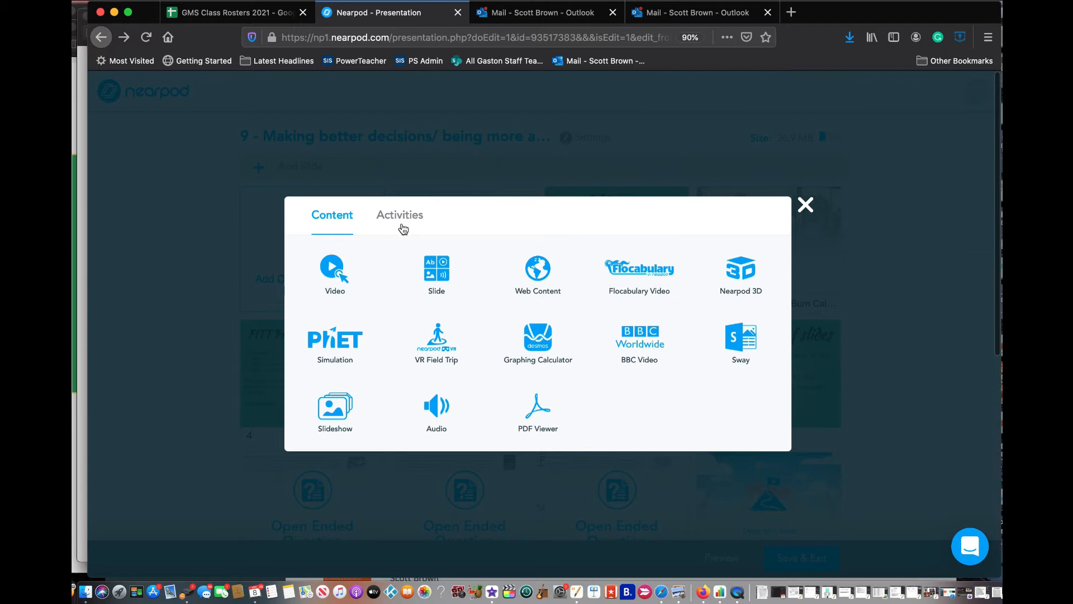
mouse_move(609, 580)
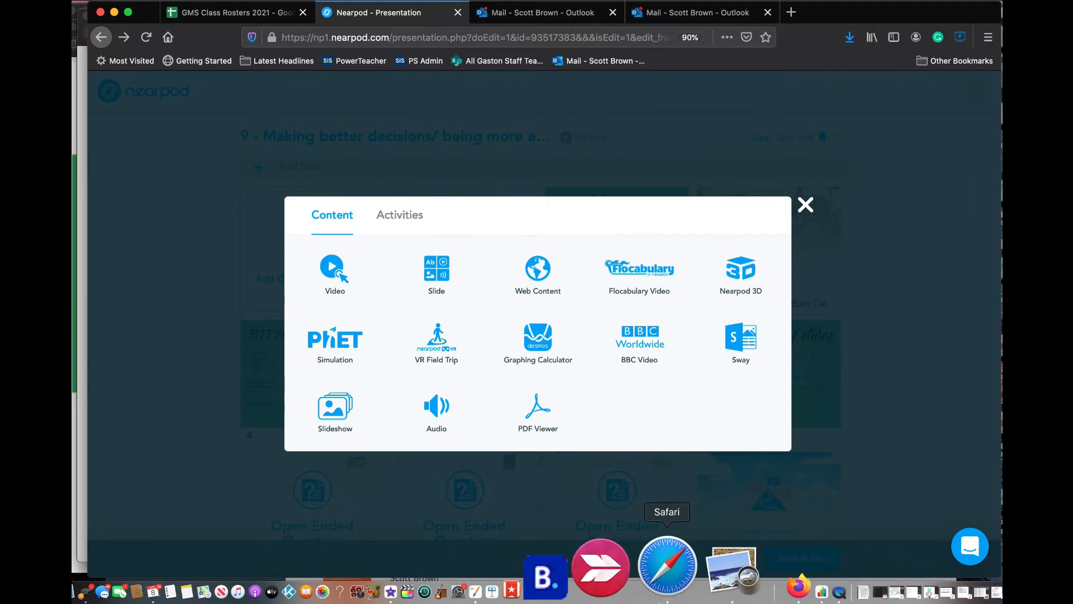
mouse_move(685, 567)
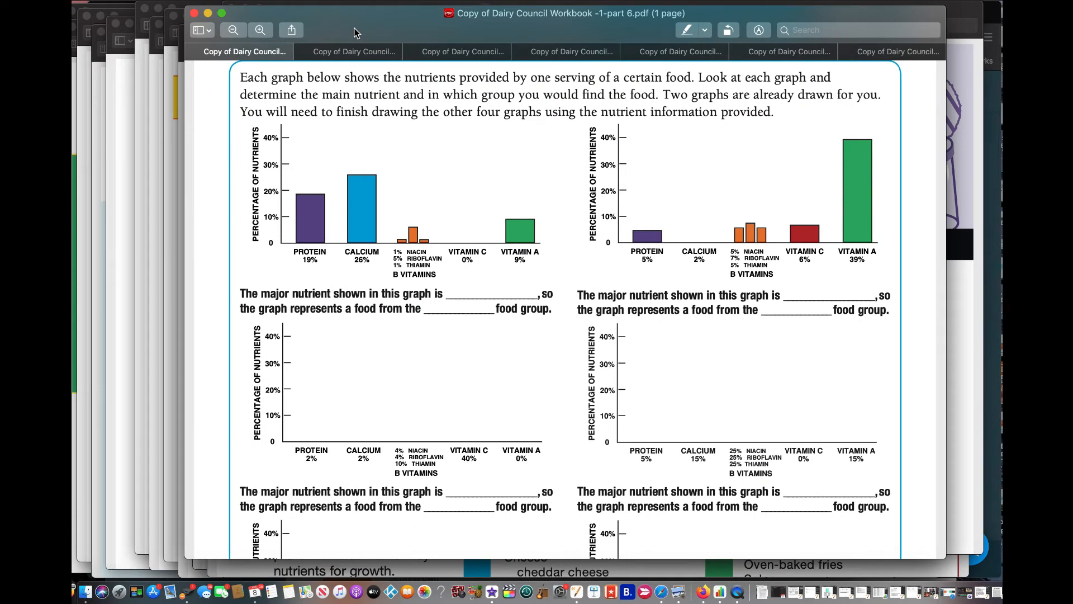
mouse_move(394, 333)
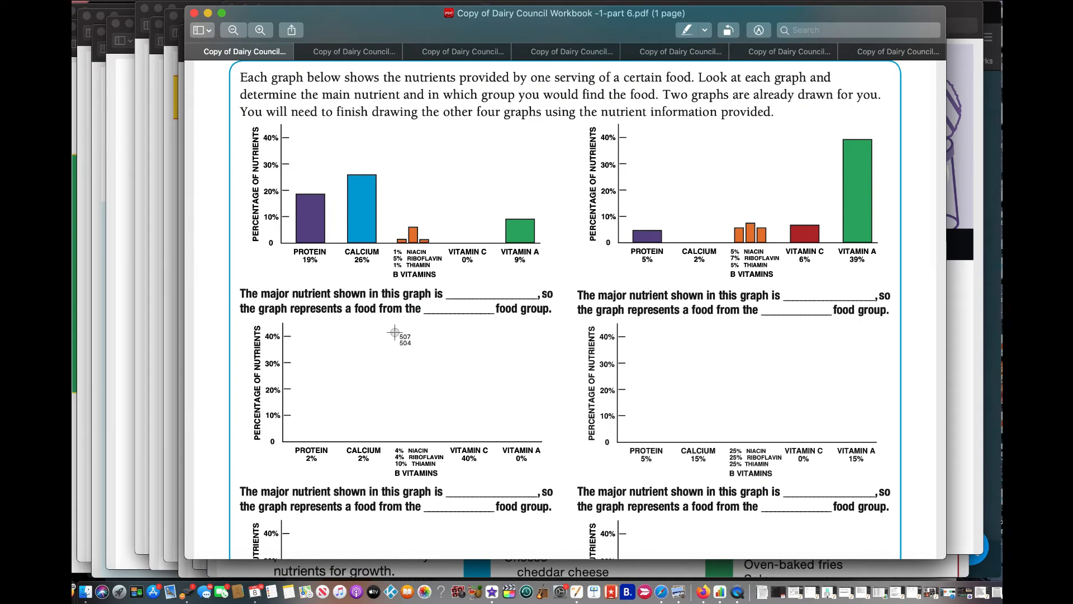
mouse_move(230, 267)
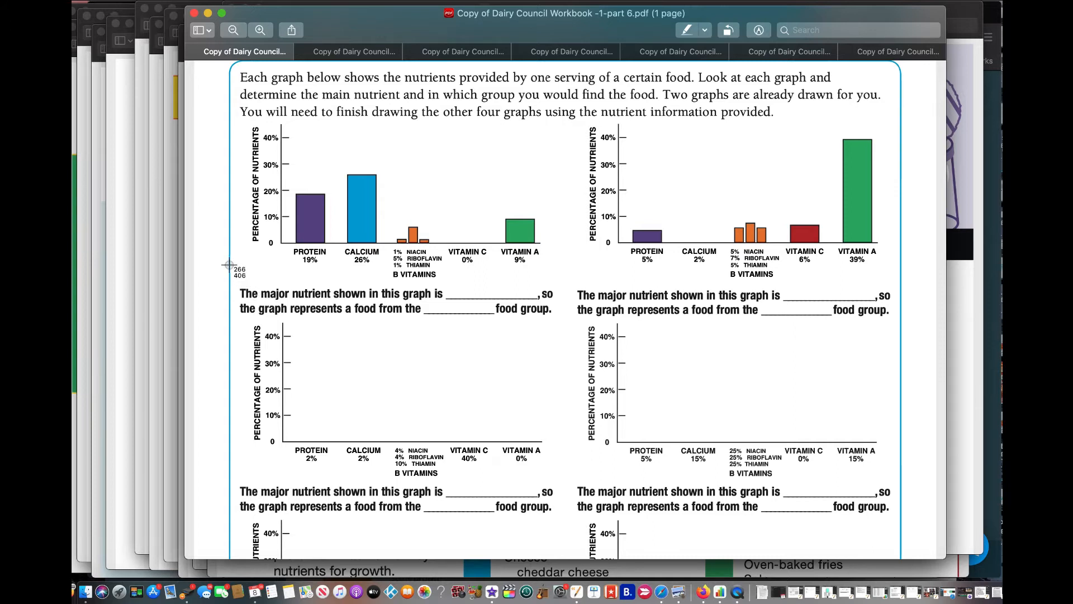
mouse_move(229, 281)
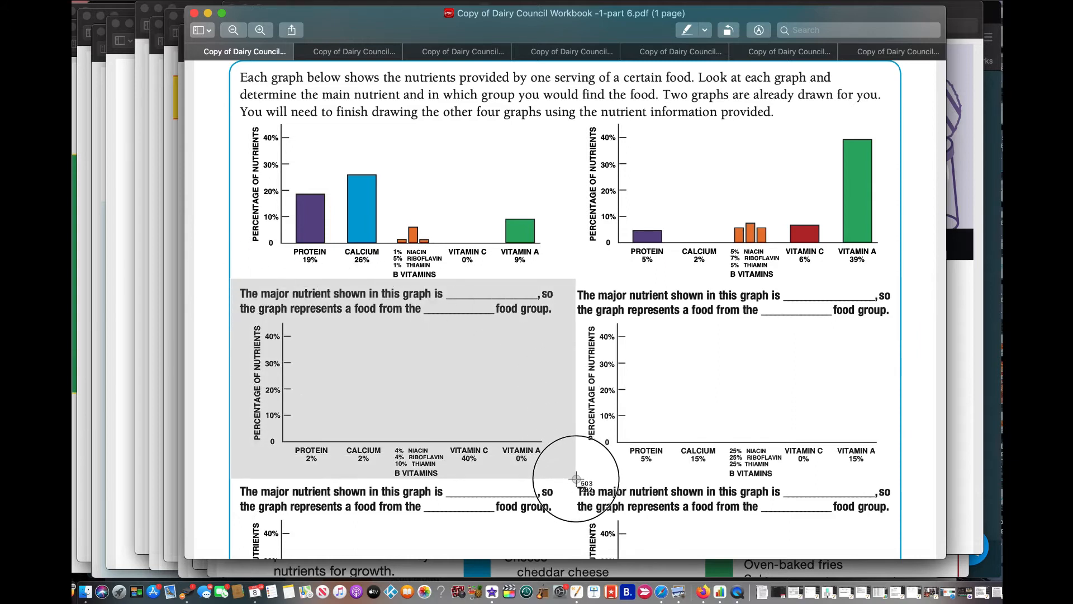
mouse_move(574, 479)
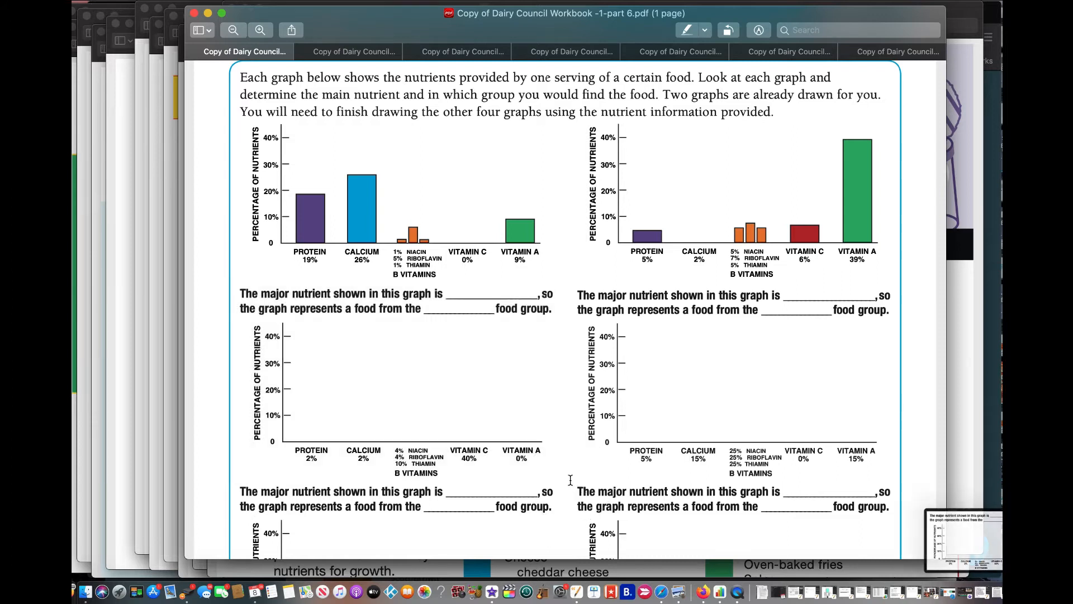
mouse_move(567, 388)
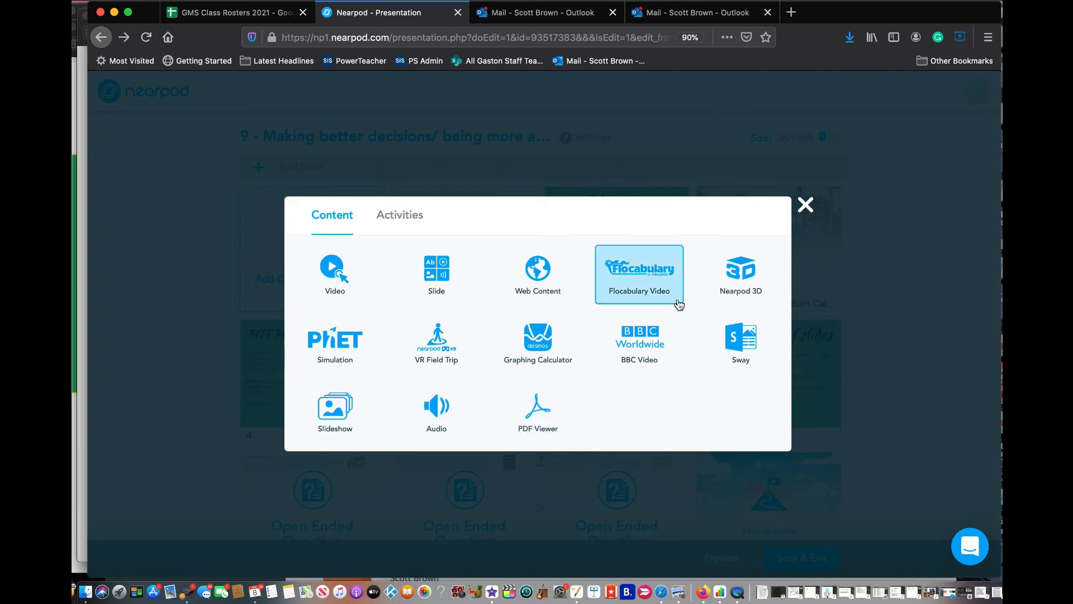
- Choose Draw It from the Activities list to begin a new activity
left_click(399, 214)
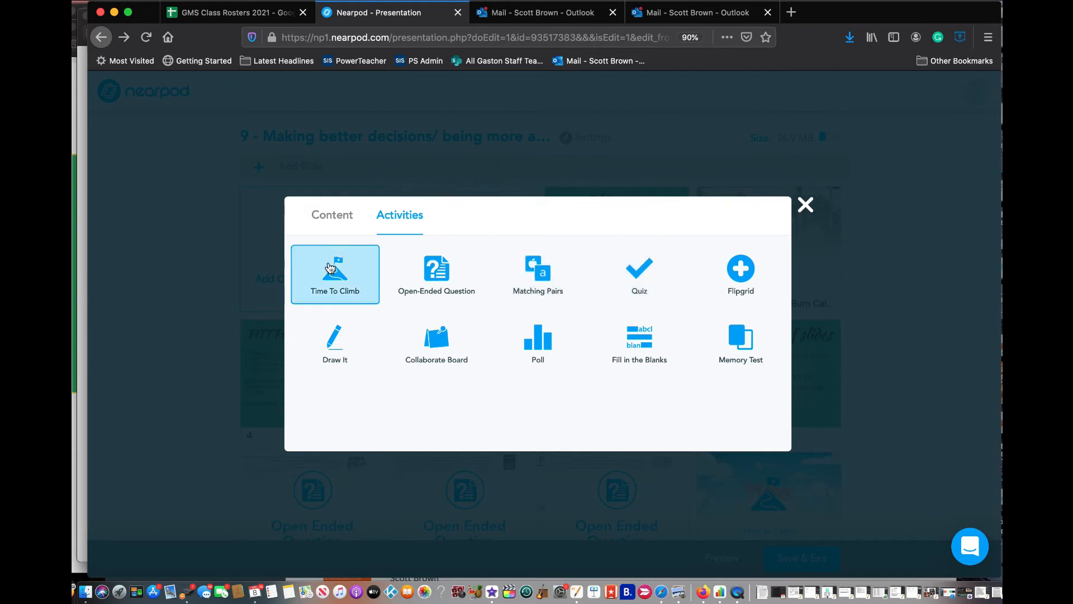
left_click(335, 342)
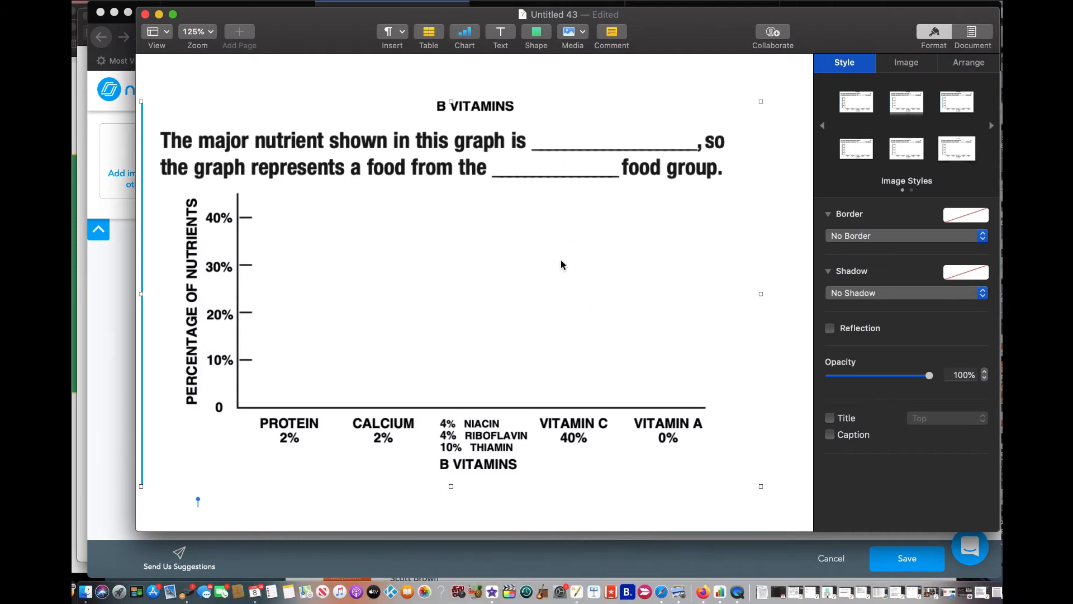
mouse_move(457, 312)
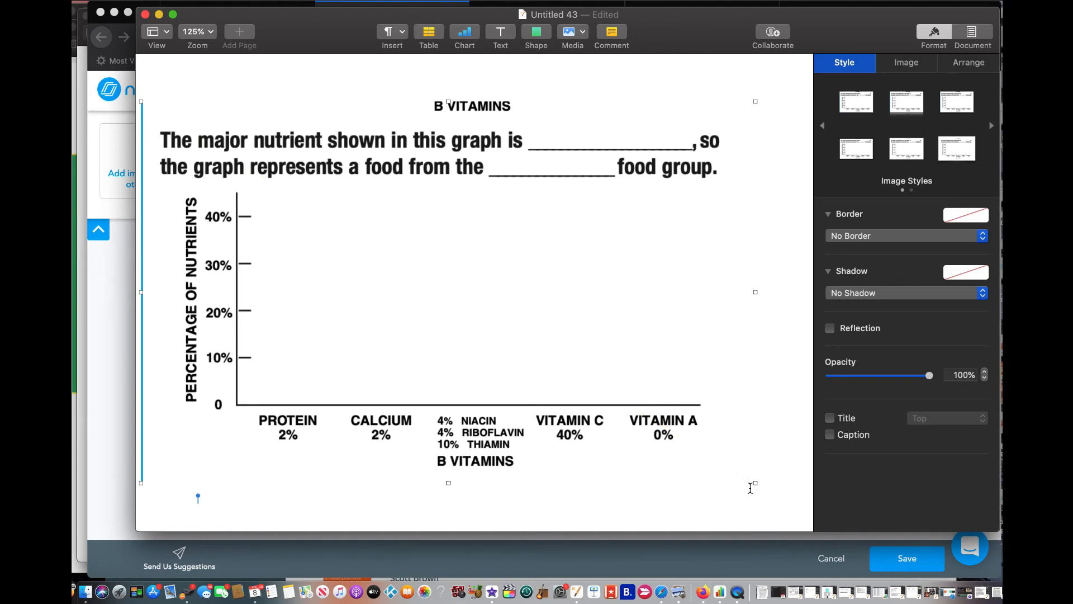
- Switch back to Firefox to show the blank Draw It editor
left_click(695, 564)
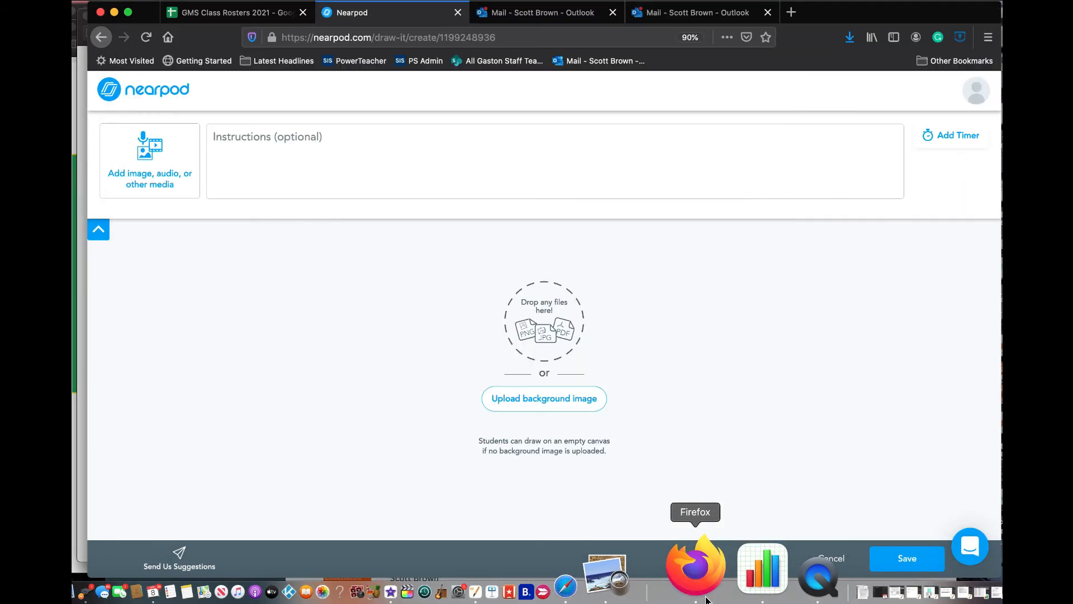
mouse_move(315, 379)
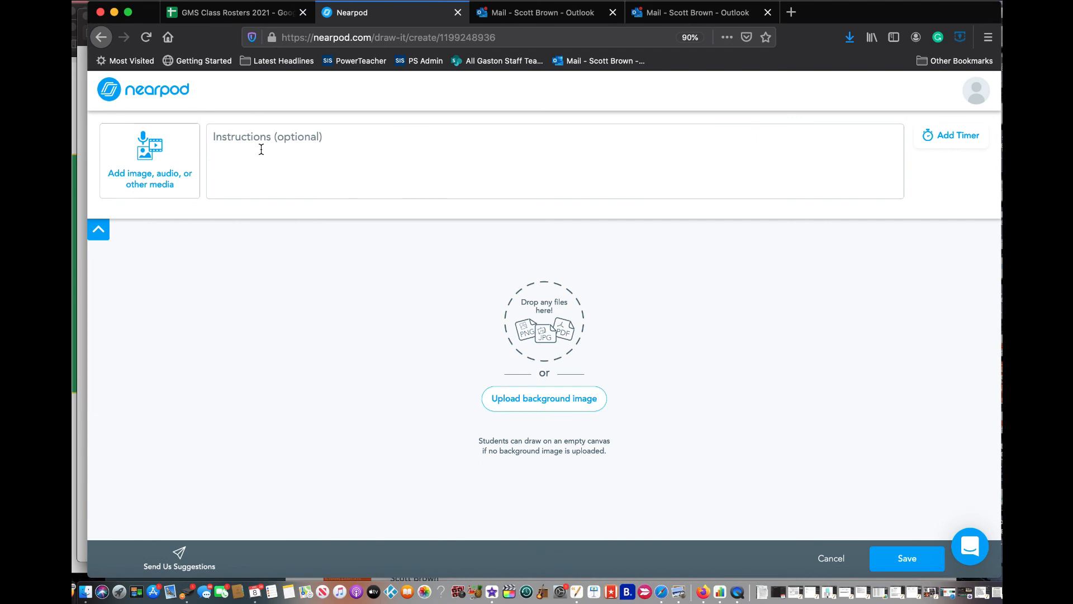
mouse_move(324, 175)
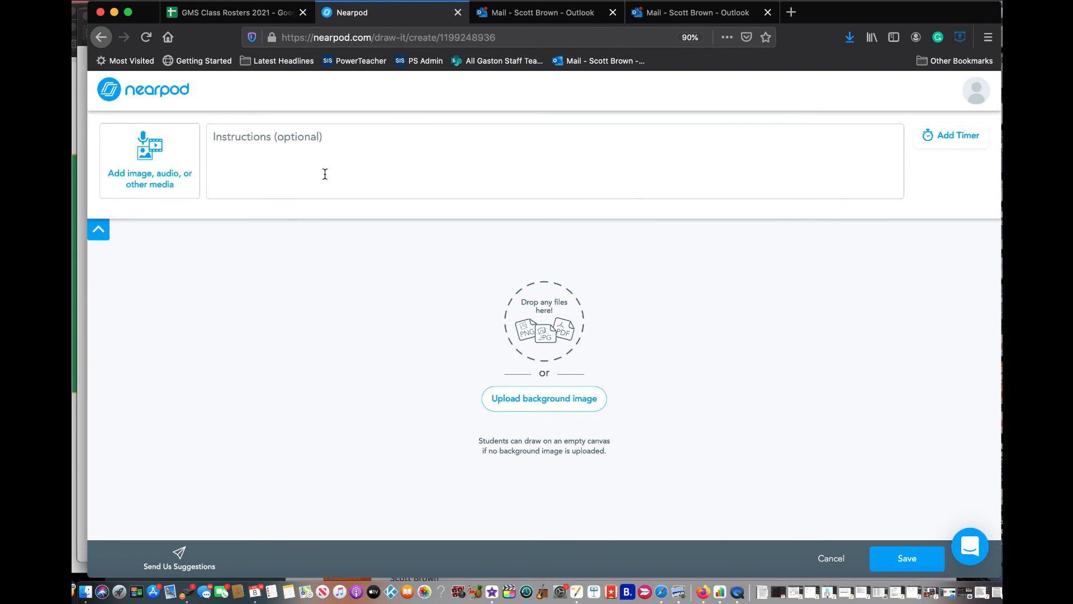
mouse_move(745, 292)
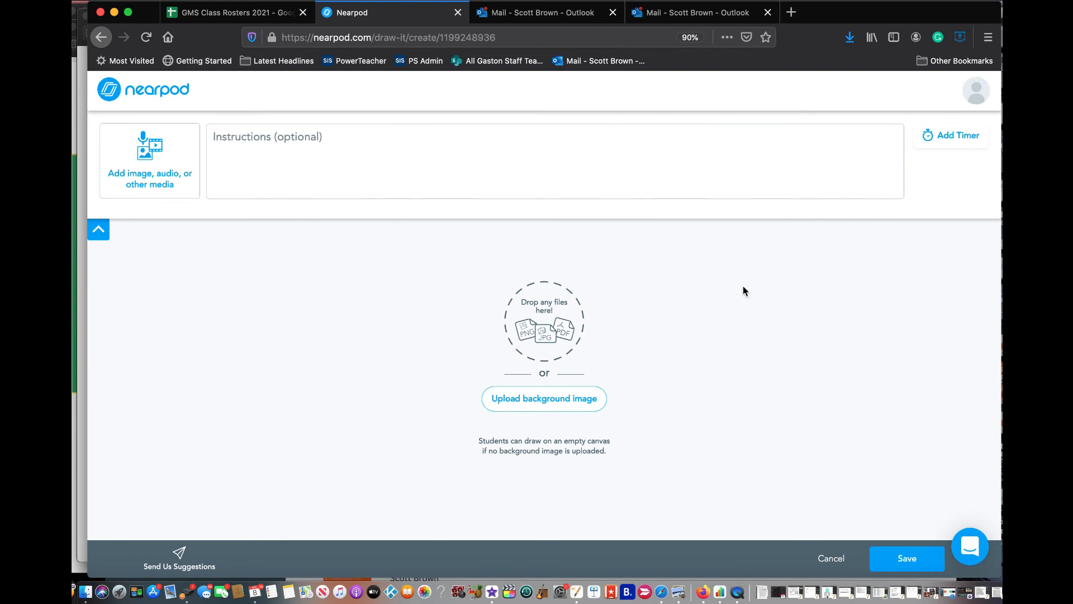
mouse_move(745, 342)
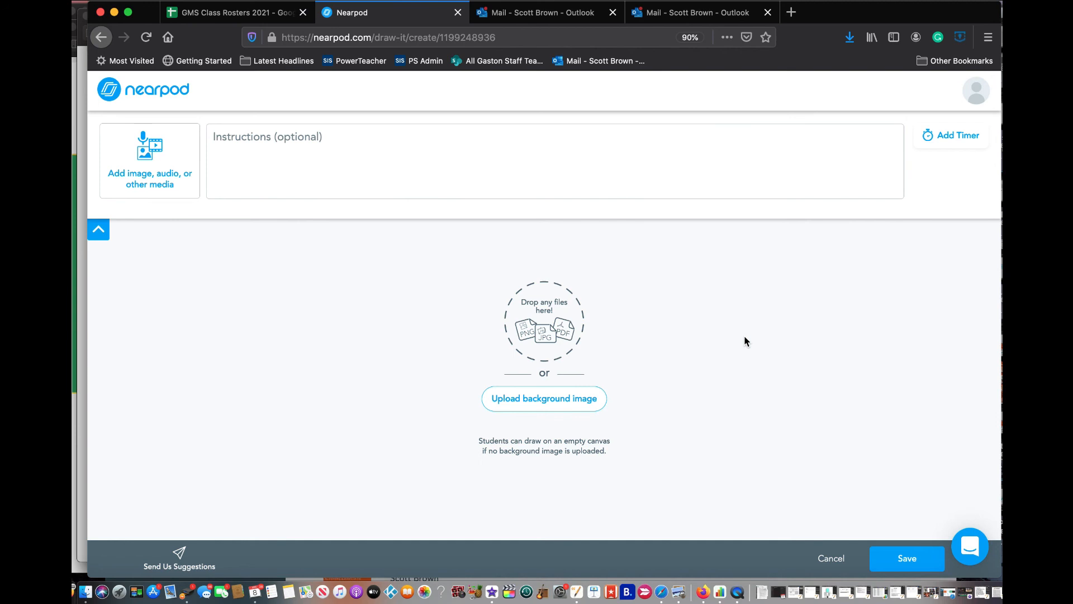
mouse_move(765, 280)
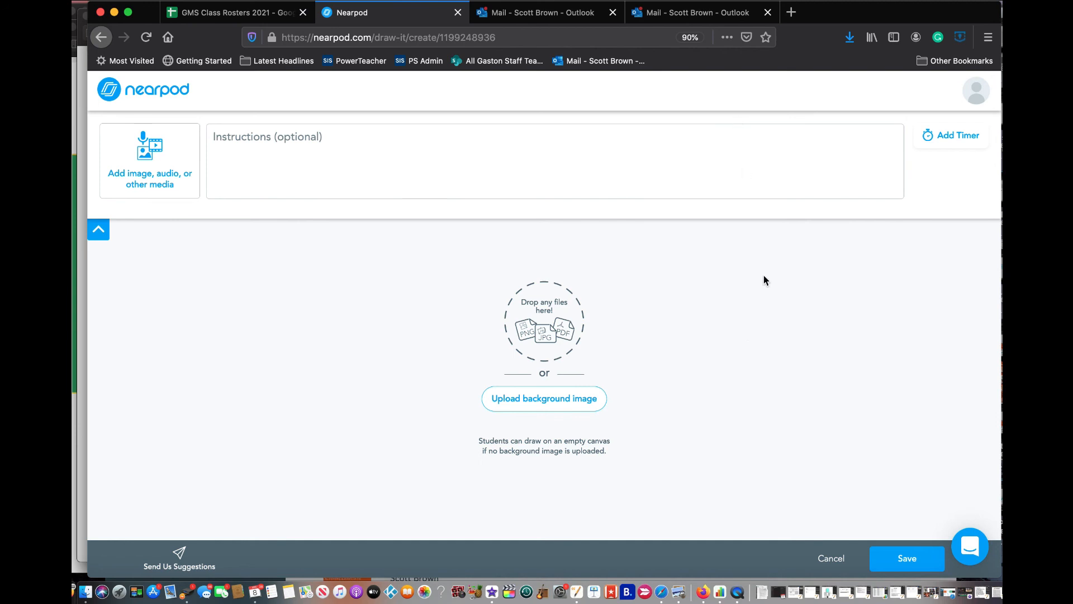